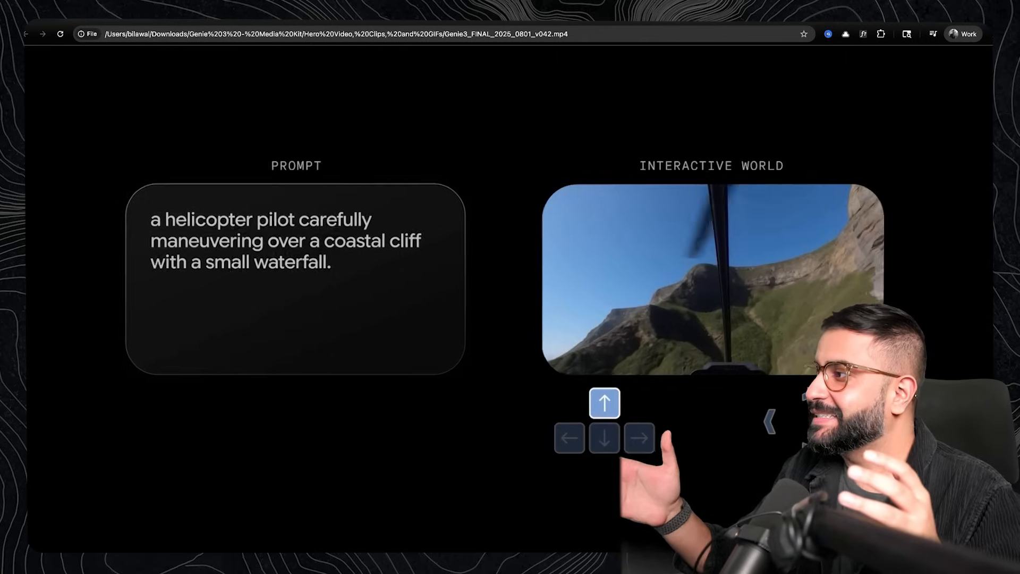
Step: Play the Genie 3 hero video showing the helicopter coastal-cliff prompt and its generated world
{"action": "left_click", "coordinate": [546, 454]}
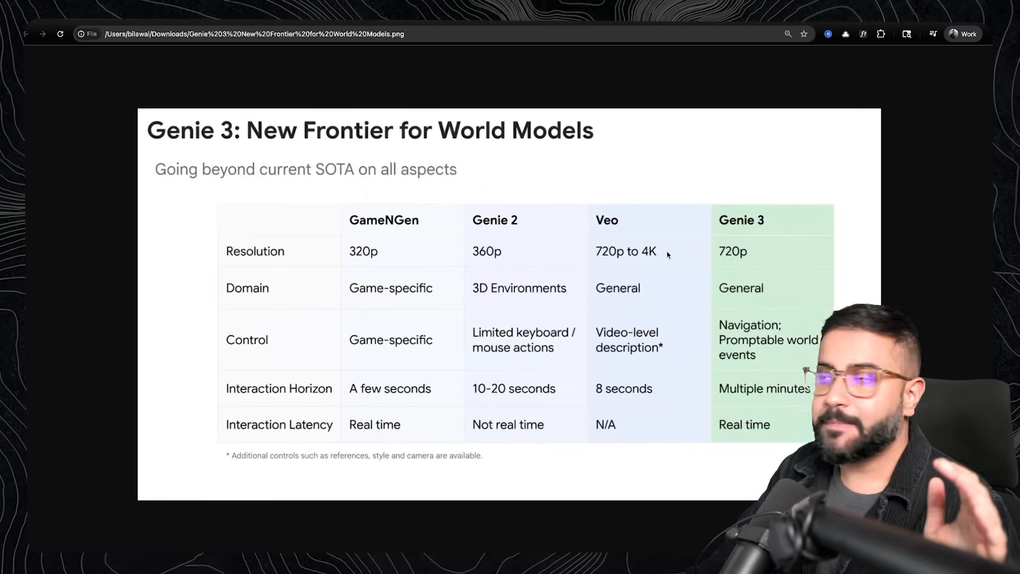
{"action": "mouse_move", "coordinate": [666, 400]}
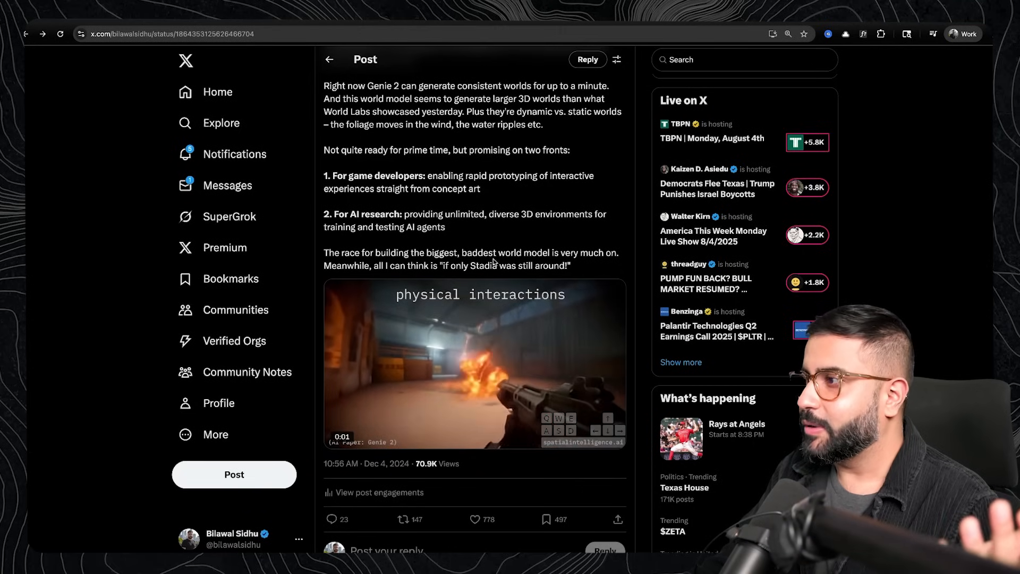
Step: Pause the local Genie 3 snowy-forest clip 1.mp4 at 0:31
{"action": "left_click", "coordinate": [474, 363]}
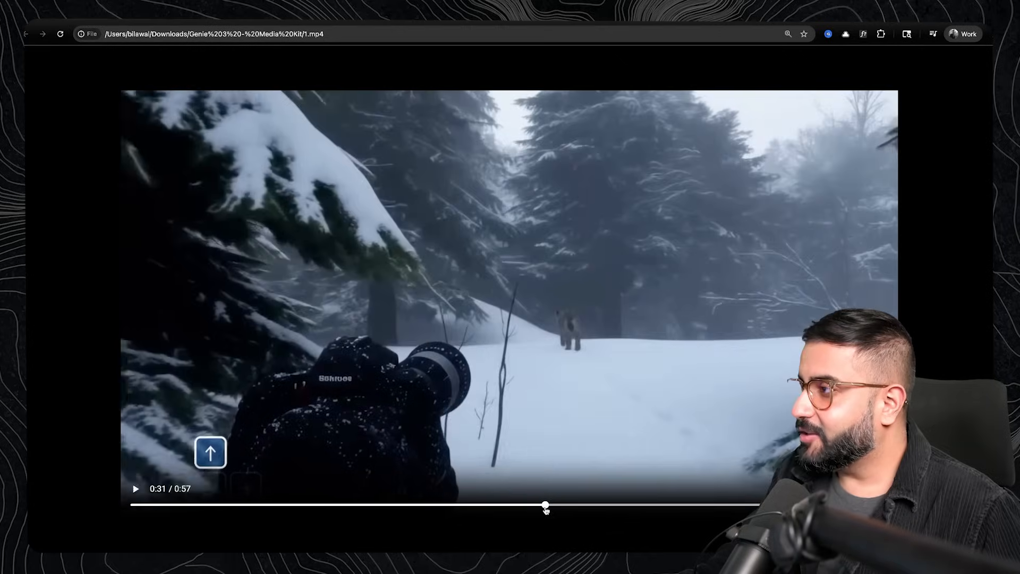
Step: Bring up page 2 of the Genie 3 pre-publication blog post PDF
{"action": "left_click", "coordinate": [135, 489]}
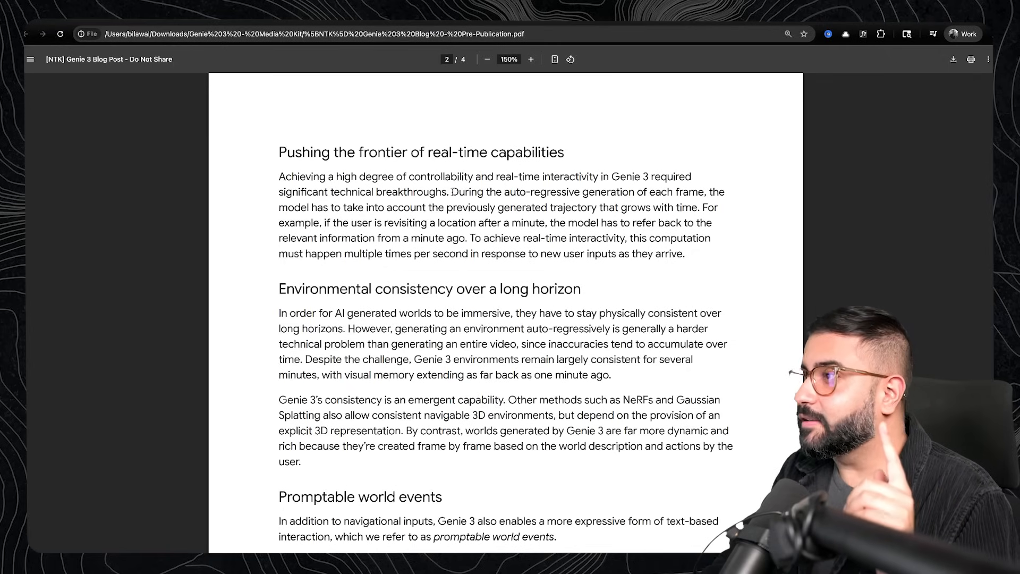
Step: Highlight key phrases in the Environmental consistency and Promptable world events sections, including inaccuracies accumulating over time
{"action": "left_click_drag", "start_coordinate": [451, 191], "coordinate": [702, 191]}
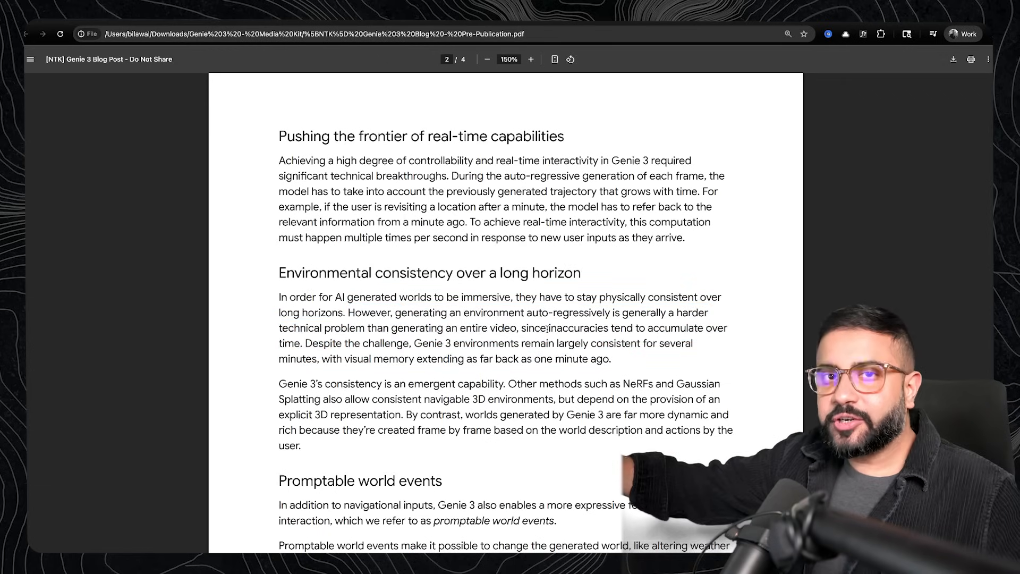
{"action": "left_click_drag", "start_coordinate": [541, 328], "coordinate": [325, 344]}
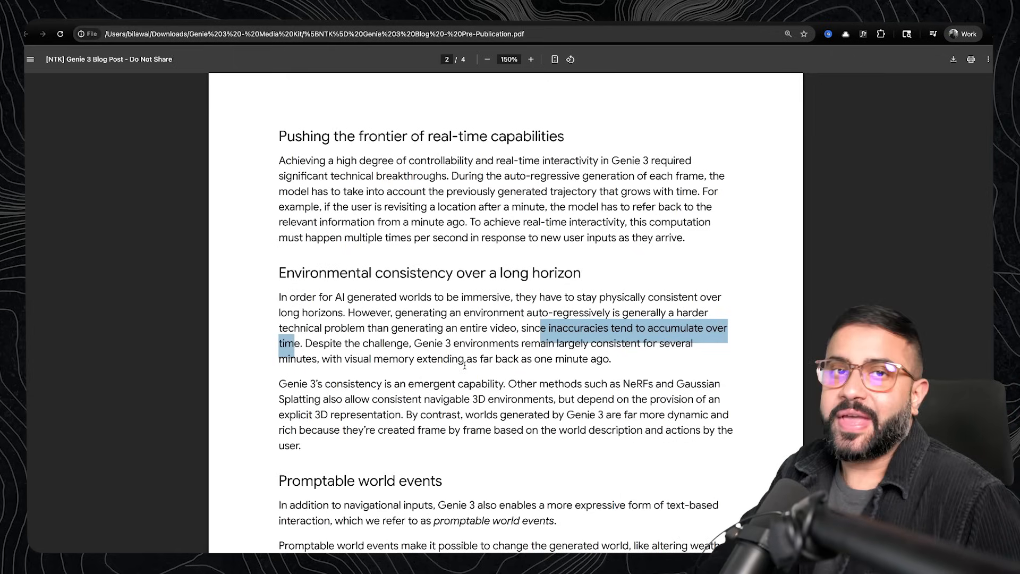
{"action": "scroll", "scroll_direction": "down", "scroll_amount": 3}
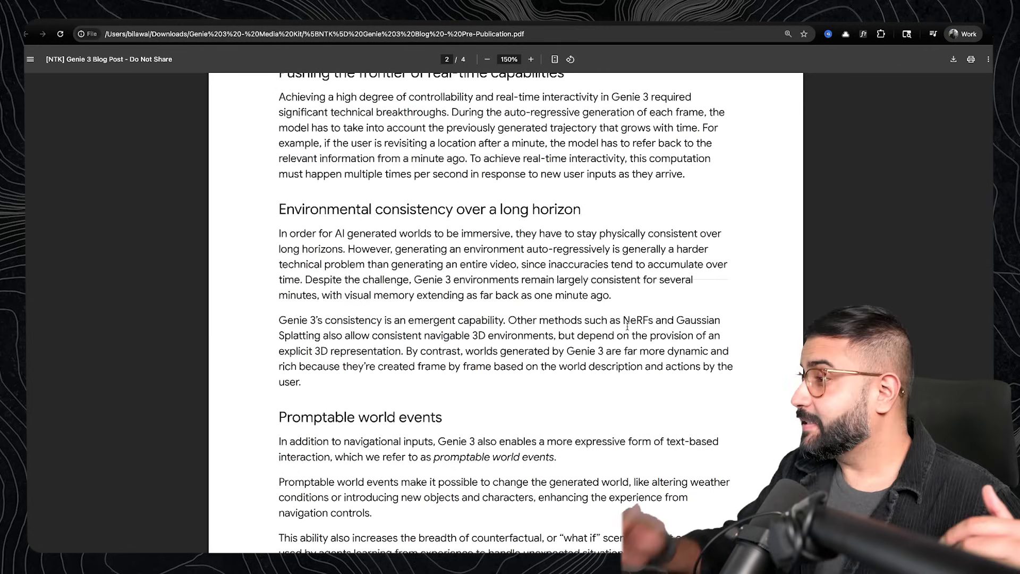
{"action": "left_click_drag", "start_coordinate": [622, 320], "coordinate": [450, 334]}
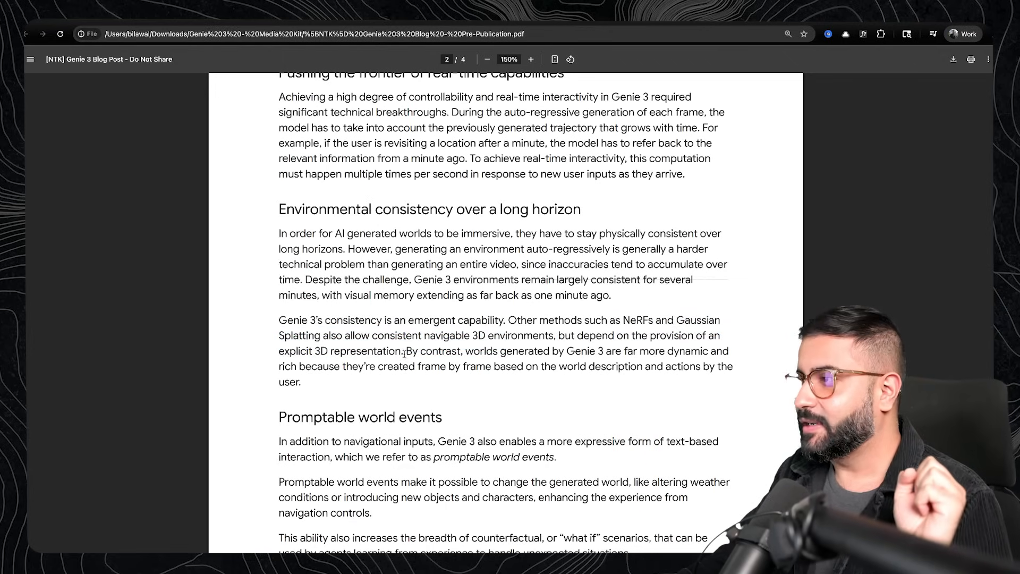
{"action": "left_click_drag", "start_coordinate": [404, 351], "coordinate": [439, 367]}
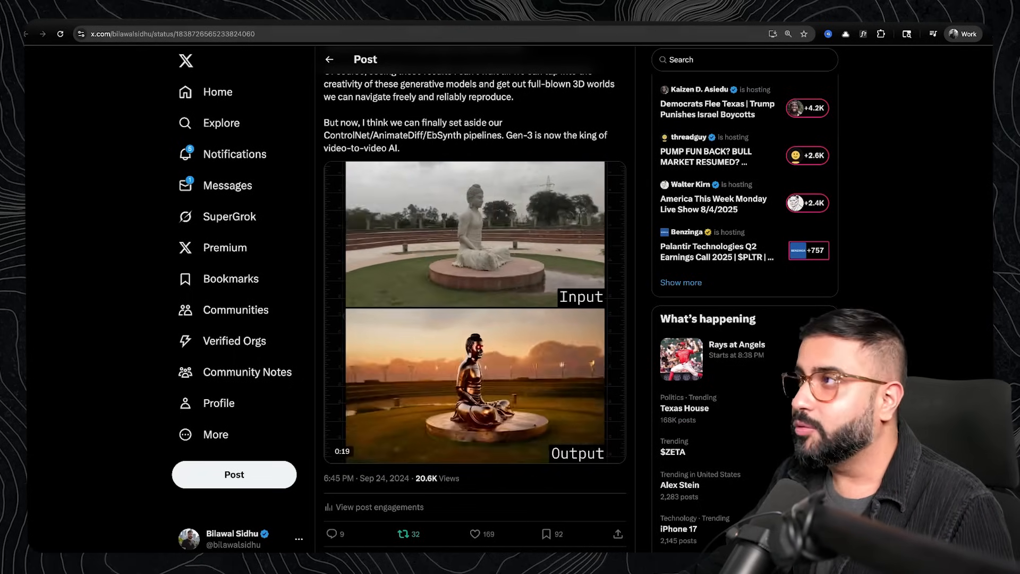
Step: Play the Gen-3 Buddha statue input/output comparison clip in the X post
{"action": "left_click", "coordinate": [330, 59]}
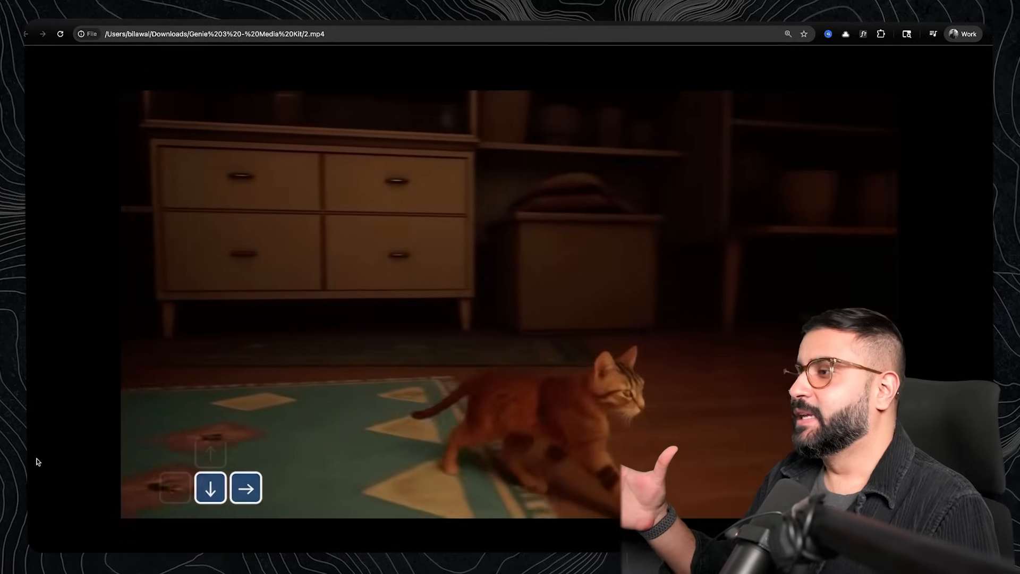
Step: Play the media-kit cat clip 2.mp4 and jump to a later moment near its end
{"action": "left_click", "coordinate": [210, 488]}
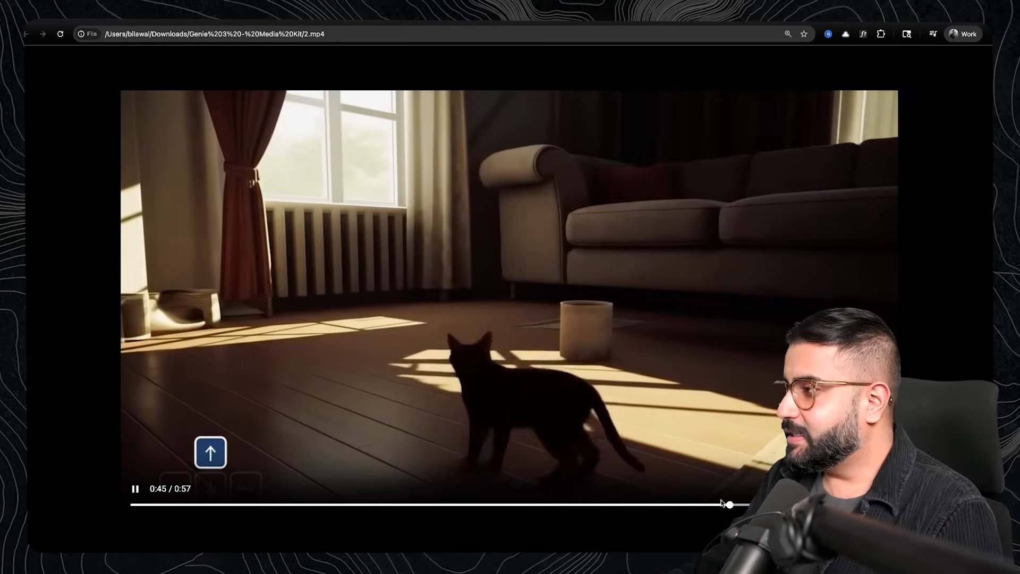
{"action": "left_click_drag", "start_coordinate": [729, 504], "coordinate": [685, 503]}
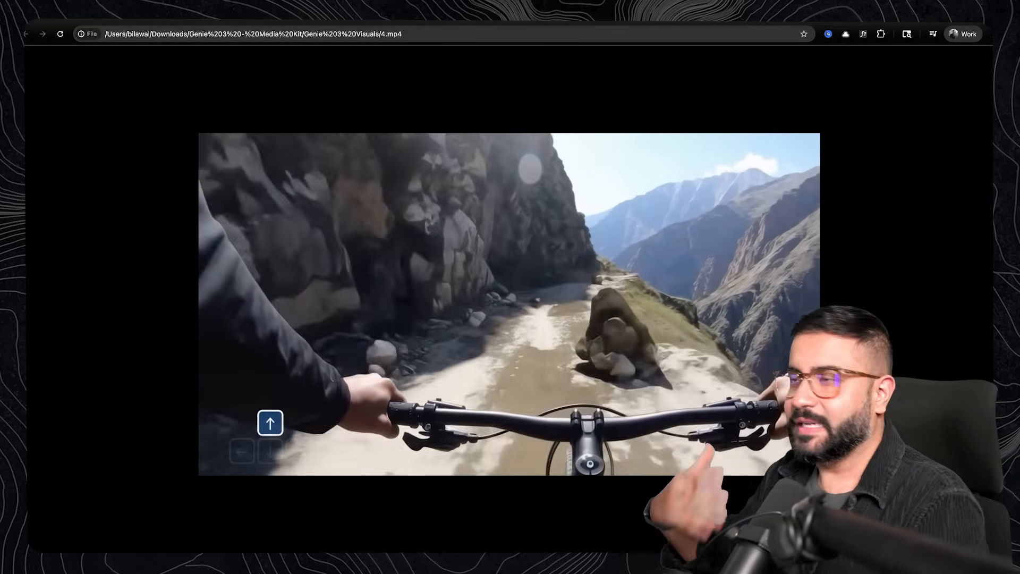
{"action": "left_click", "coordinate": [270, 451]}
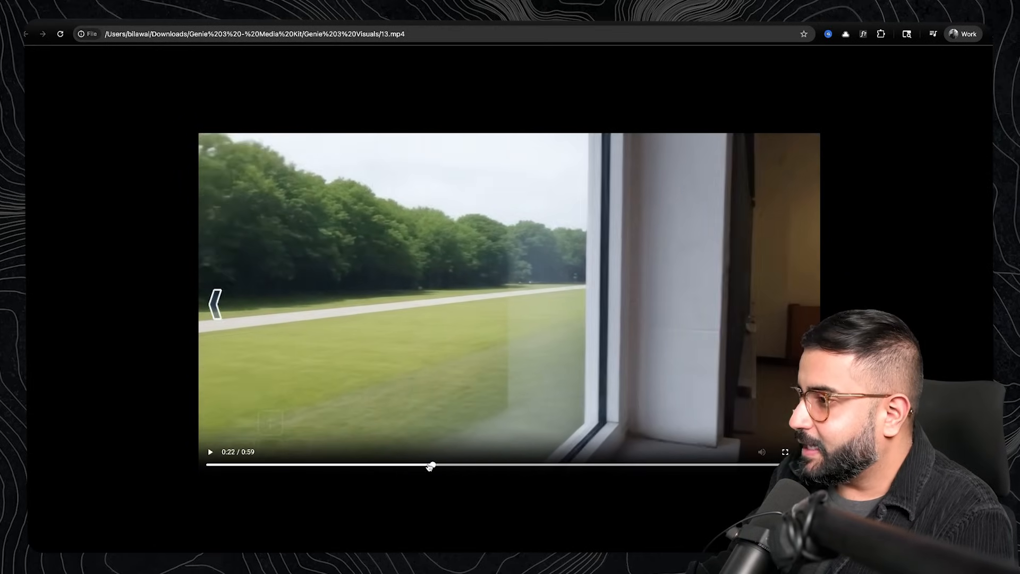
Step: Resume clip 13's window-view playback and skip ahead onto the lawn and trees
{"action": "left_click", "coordinate": [209, 450]}
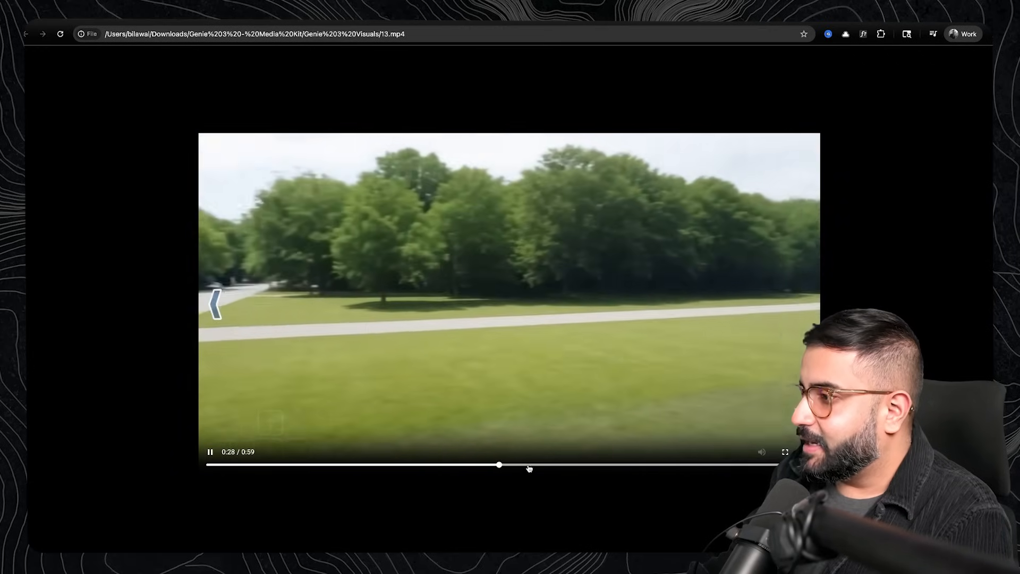
{"action": "left_click_drag", "start_coordinate": [498, 465], "coordinate": [606, 465]}
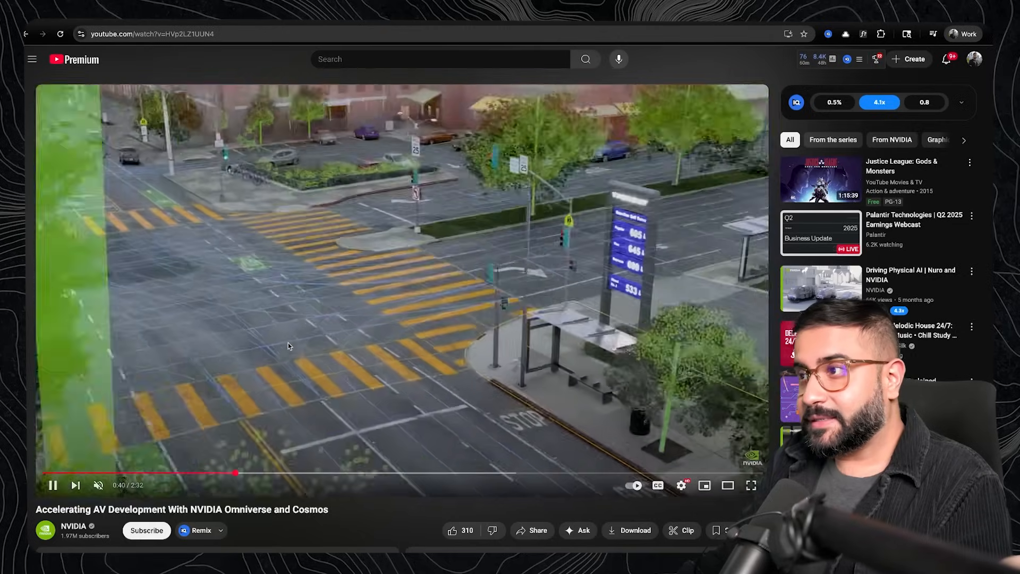
{"action": "mouse_move", "coordinate": [241, 472]}
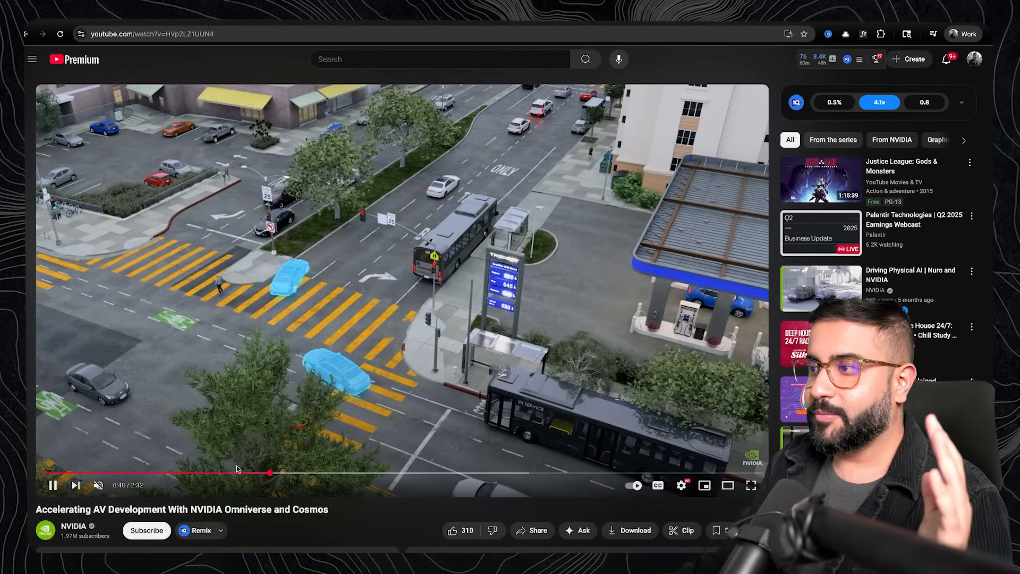
{"action": "mouse_move", "coordinate": [300, 473]}
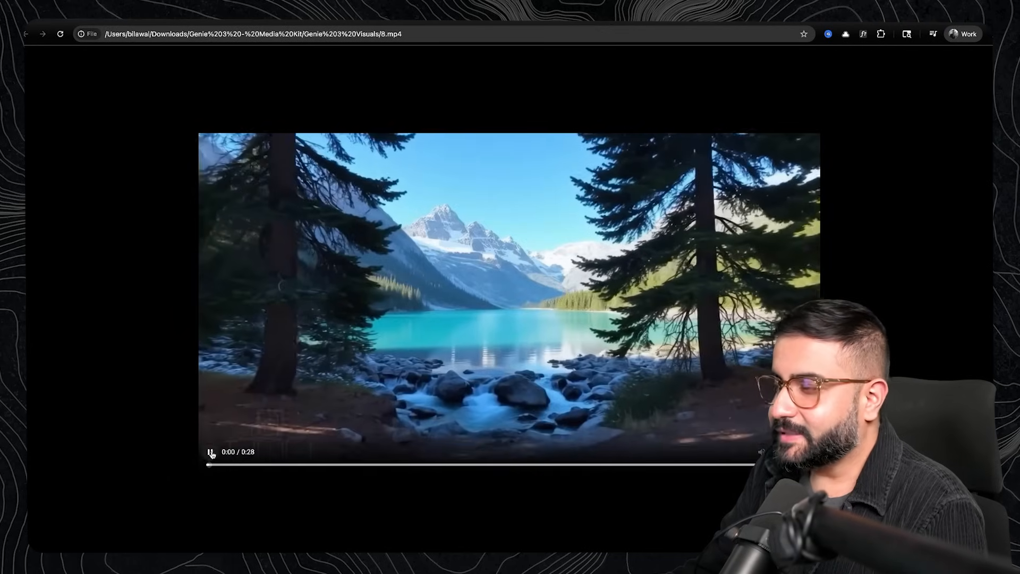
Step: Play the Genie 3 mountain lake clip 8.mp4, then stop it
{"action": "left_click", "coordinate": [210, 451]}
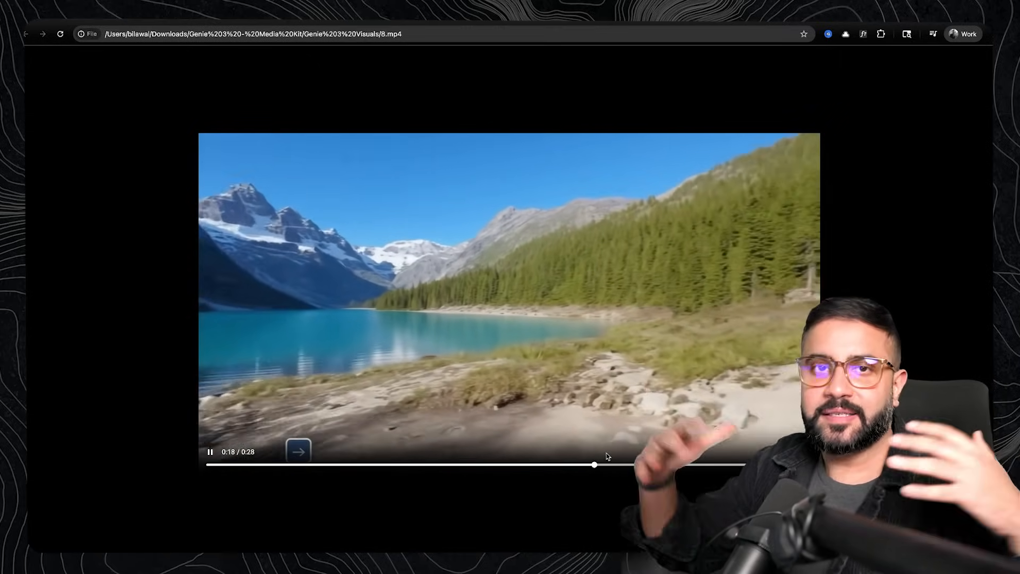
{"action": "left_click", "coordinate": [297, 450]}
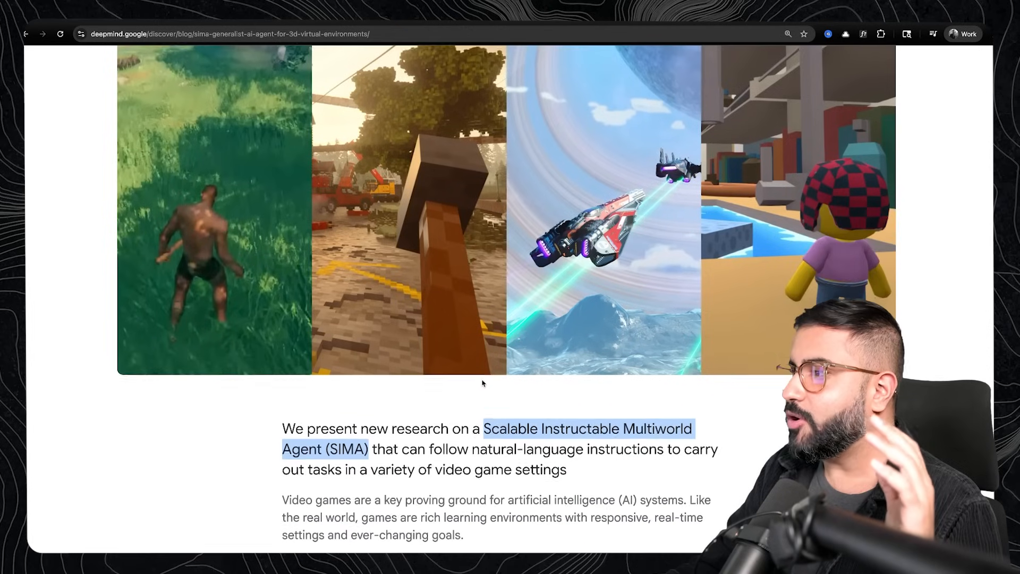
{"action": "scroll", "scroll_direction": "down", "scroll_amount": 3}
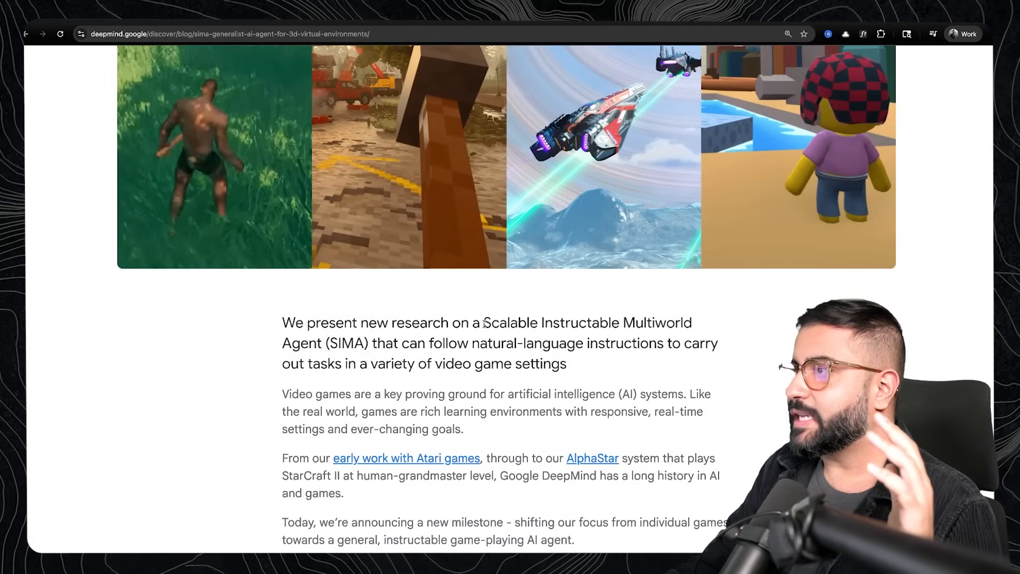
{"action": "left_click_drag", "start_coordinate": [483, 323], "coordinate": [385, 343]}
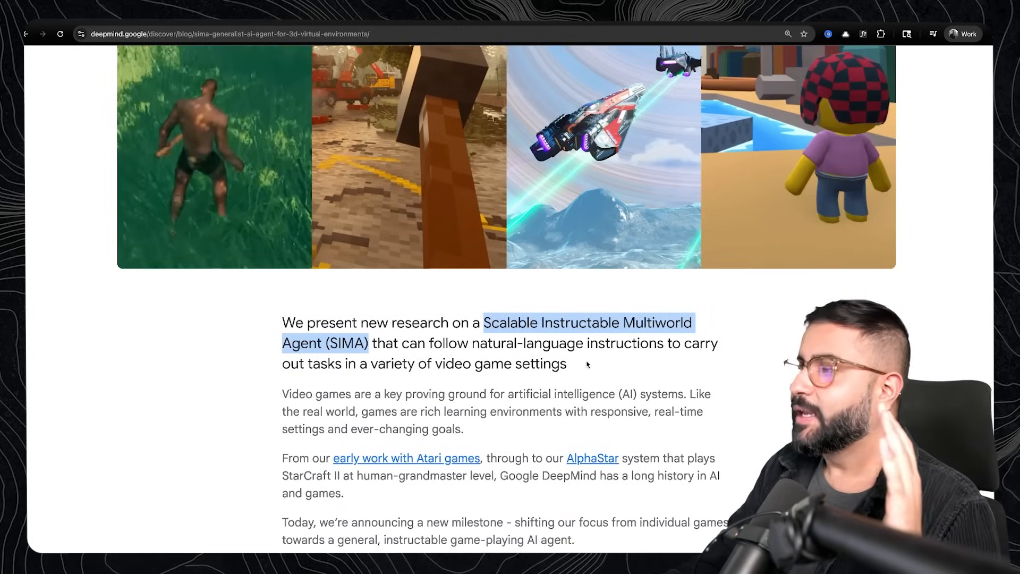
{"action": "scroll", "scroll_direction": "down", "scroll_amount": 3}
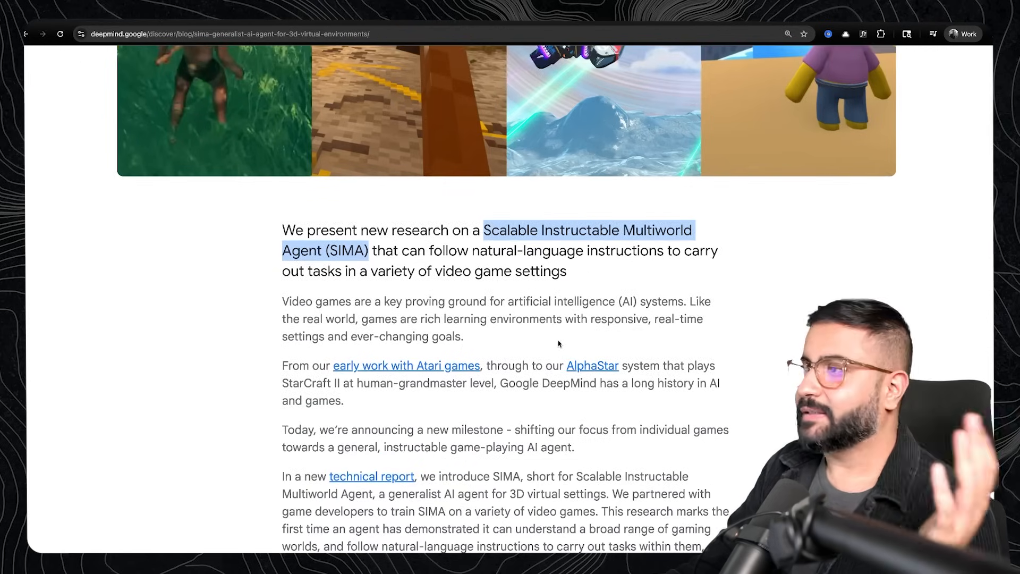
{"action": "scroll", "scroll_direction": "down", "scroll_amount": 3}
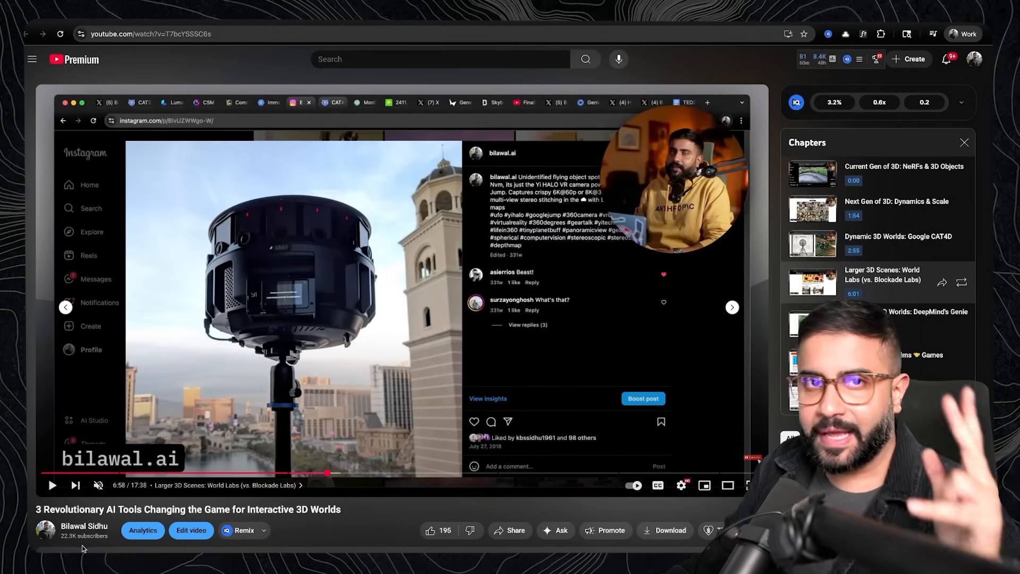
{"action": "mouse_move", "coordinate": [236, 472]}
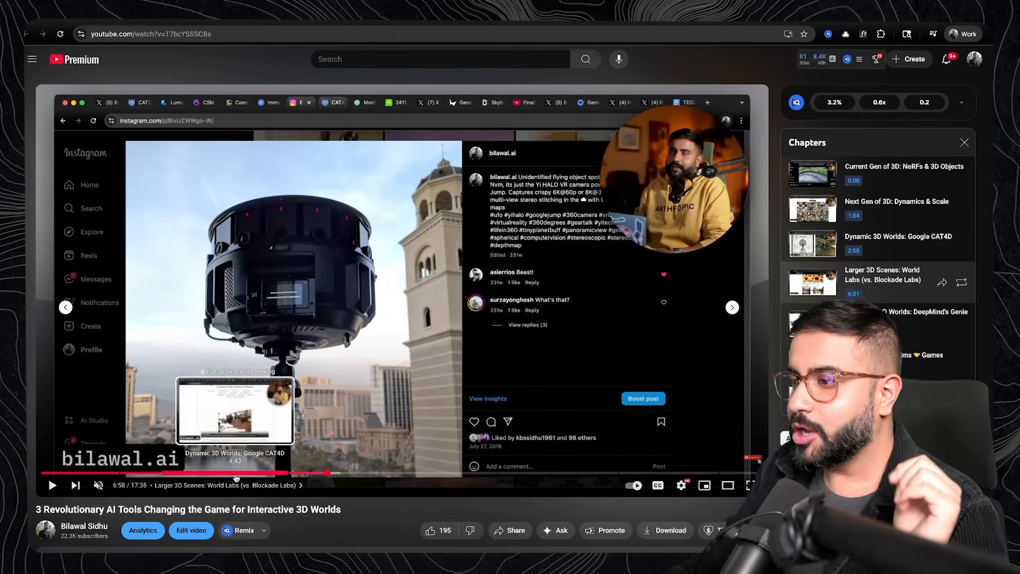